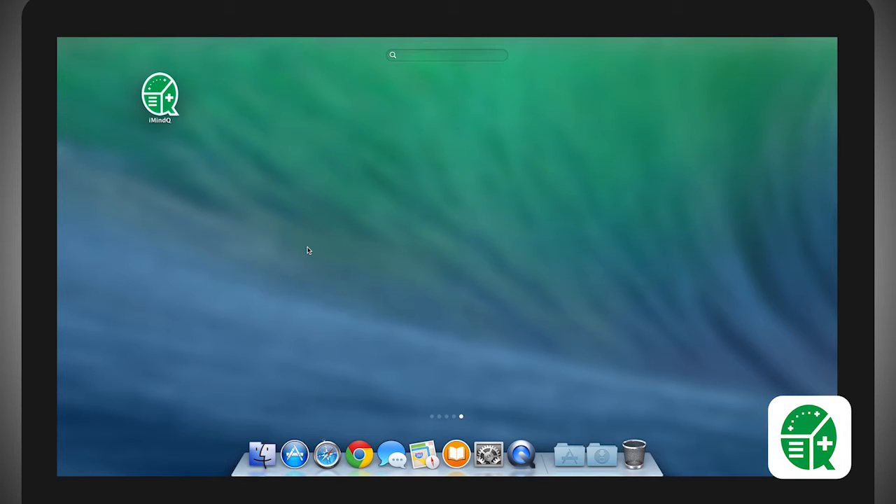
Launch iMindQ from the Launchpad icon
click(159, 98)
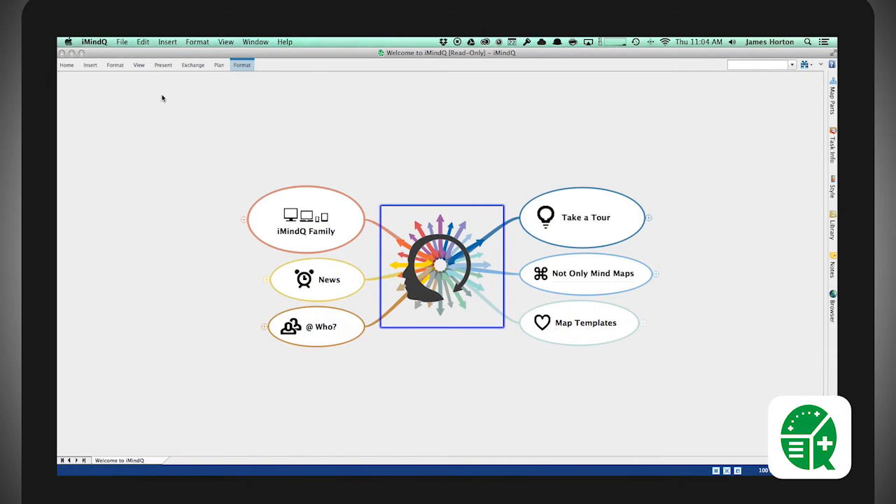
mouse_move(521, 103)
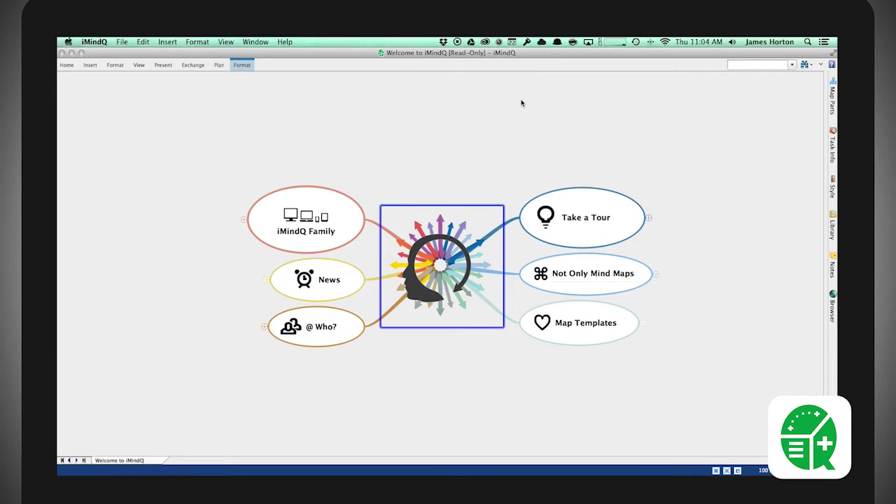
mouse_move(242, 222)
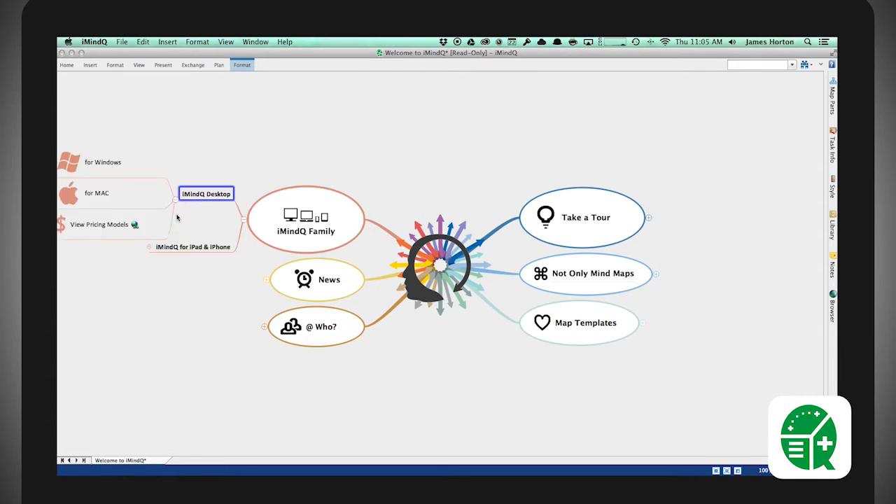
click(192, 246)
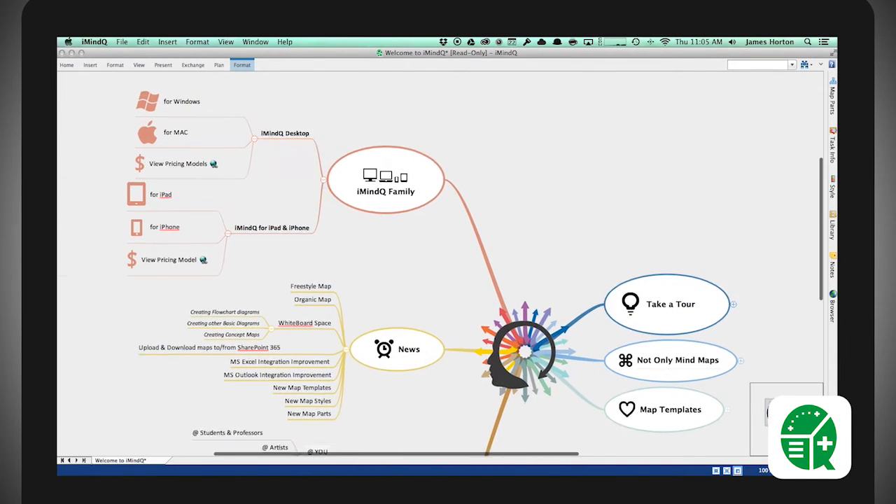
scroll(down, 3)
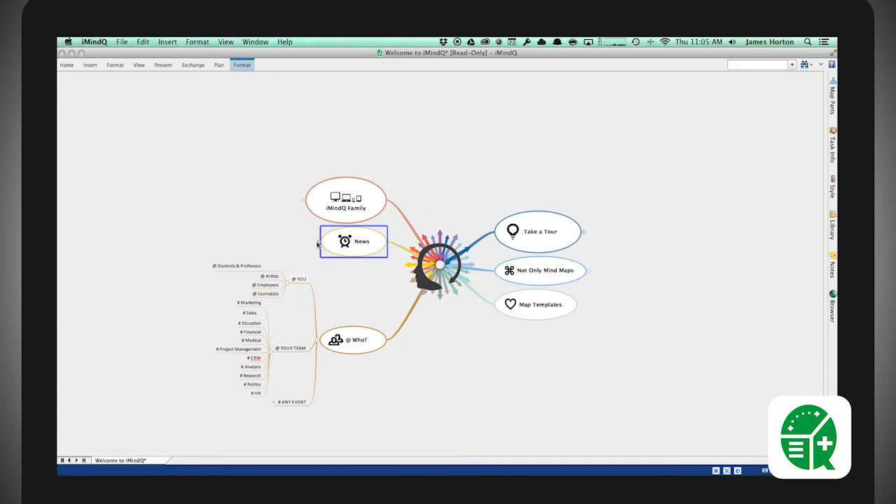
click(352, 340)
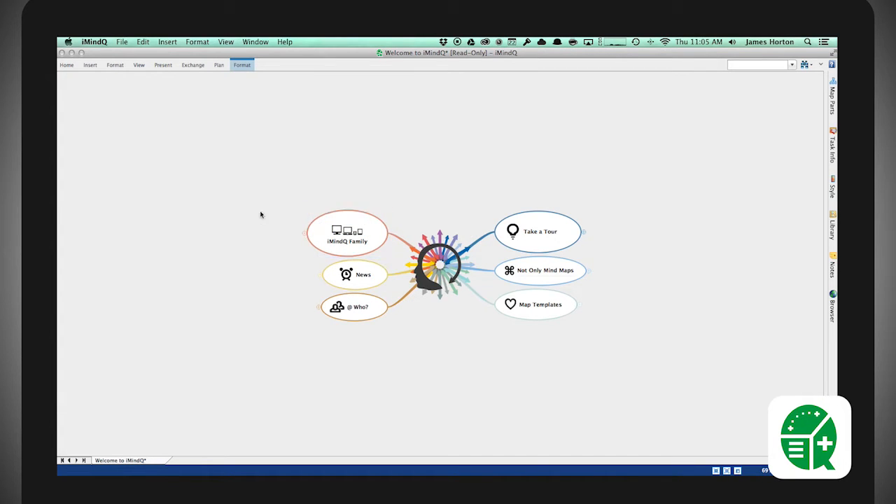
Set the iMindQ Family topic's shape to Octagon from its context menu
right_click(346, 231)
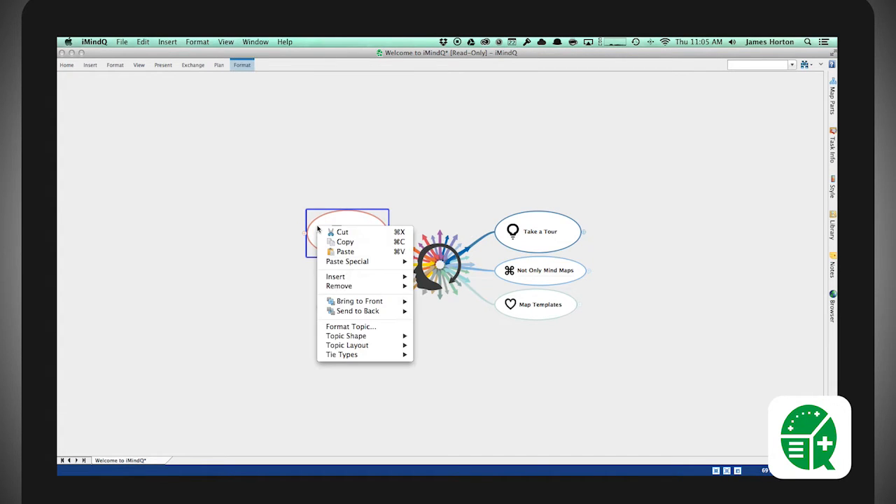
mouse_move(360, 261)
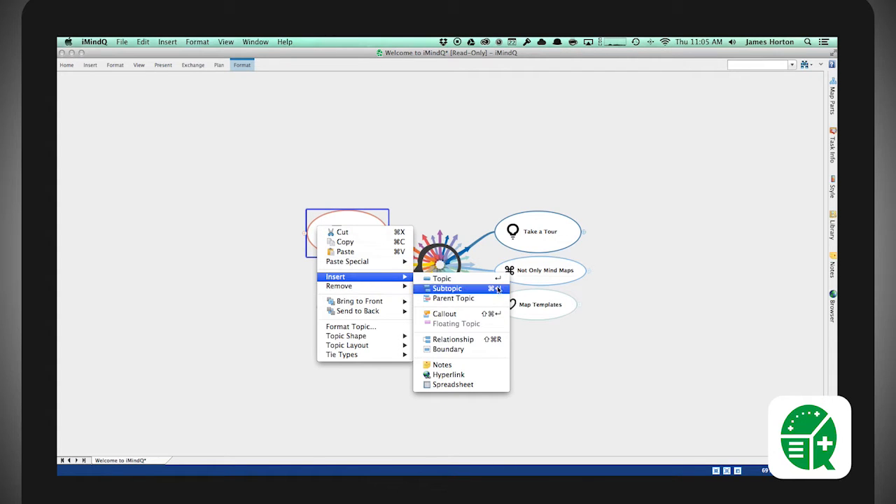
mouse_move(462, 349)
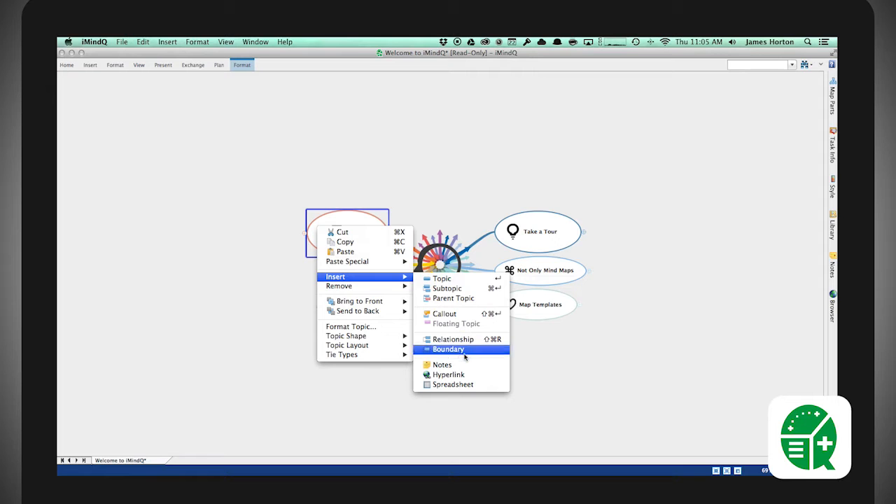
mouse_move(339, 286)
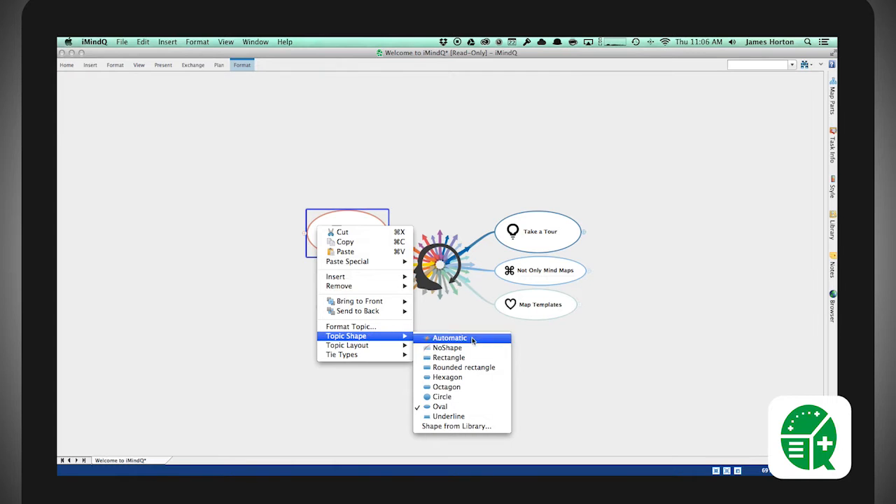
mouse_move(447, 387)
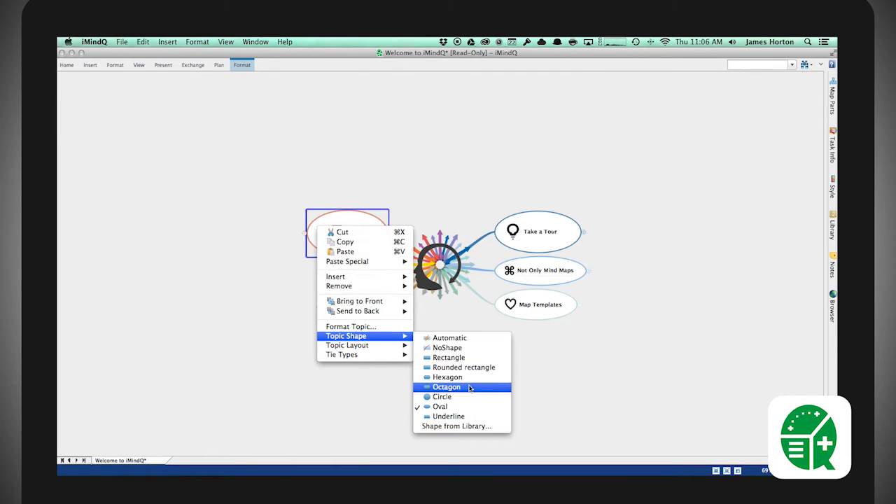
click(447, 386)
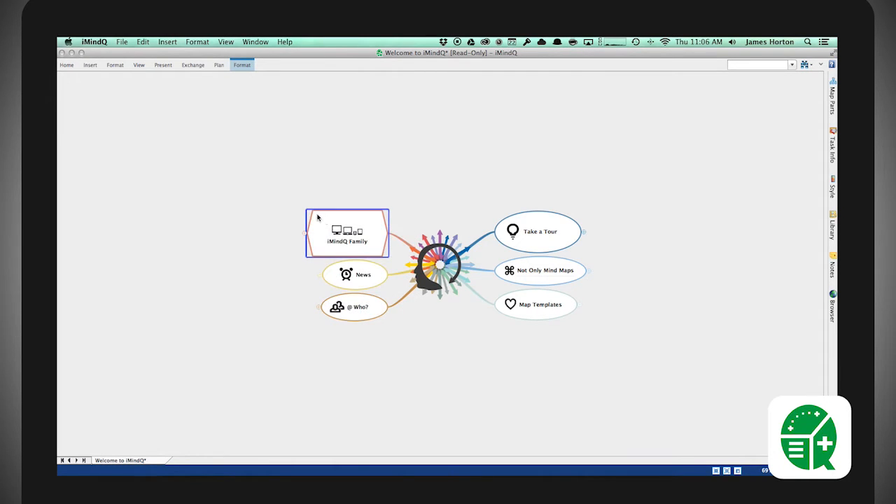
right_click(347, 231)
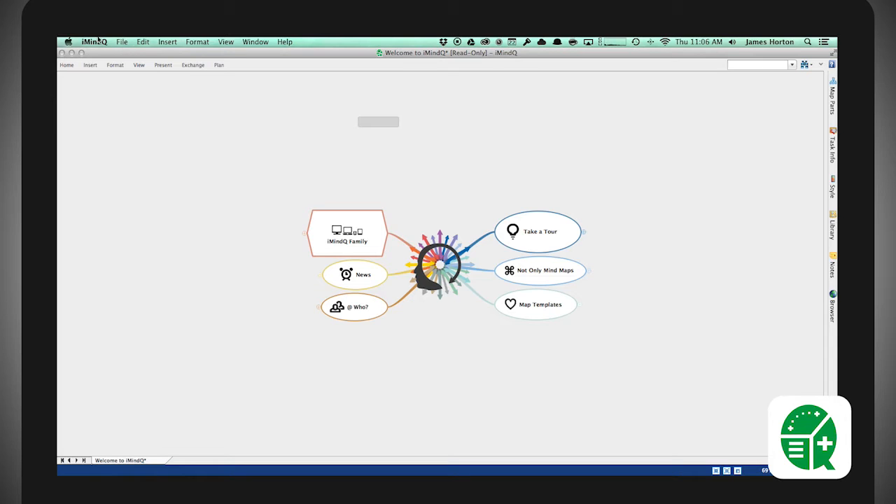
Show the File menu's New Mind Map, Org Chart and From Template options
click(123, 41)
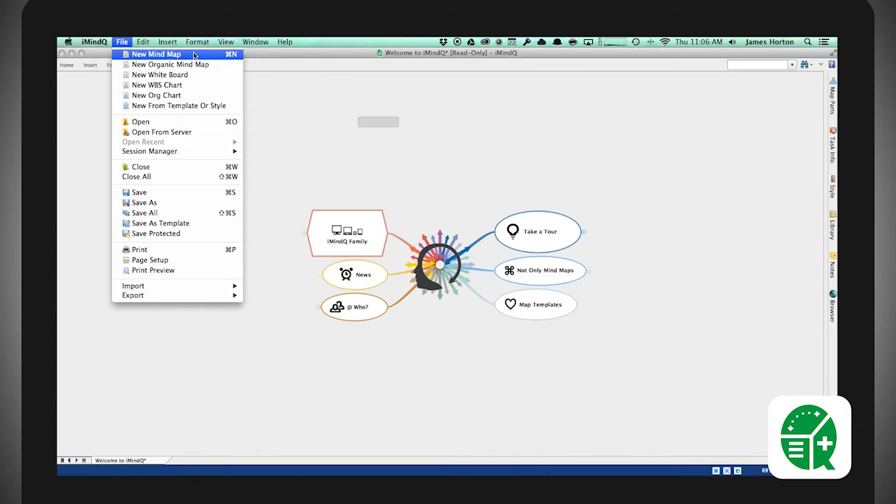
mouse_move(160, 75)
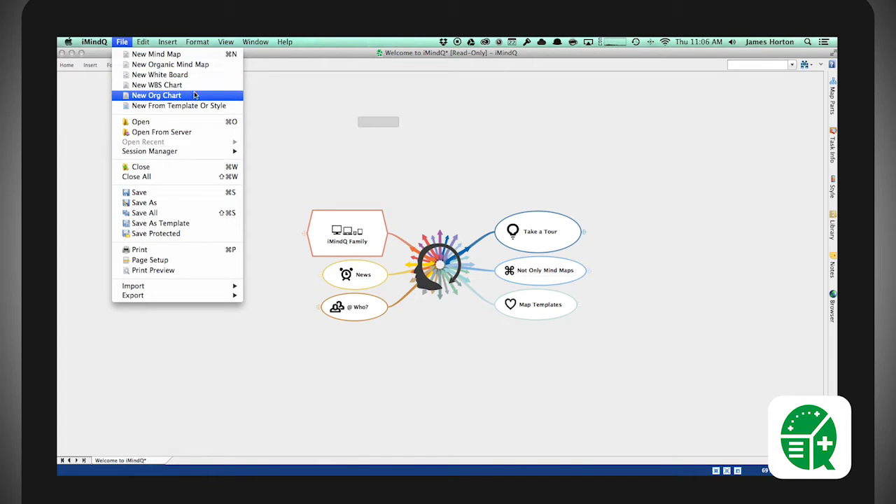
mouse_move(185, 106)
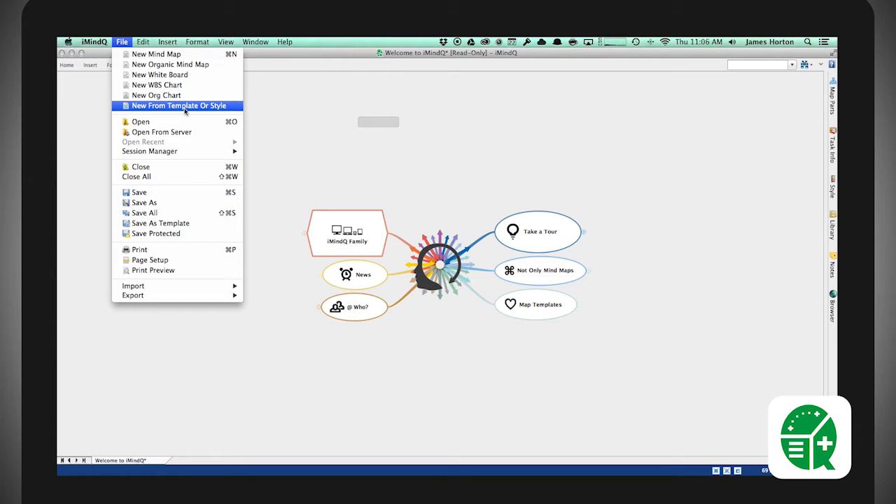
mouse_move(157, 54)
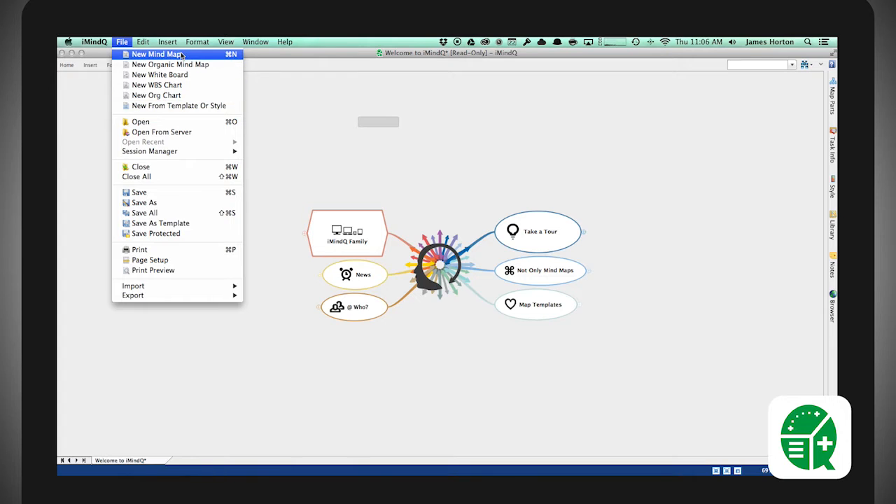
Create a new blank mind map and rename its central topic DailyAppShow
click(157, 55)
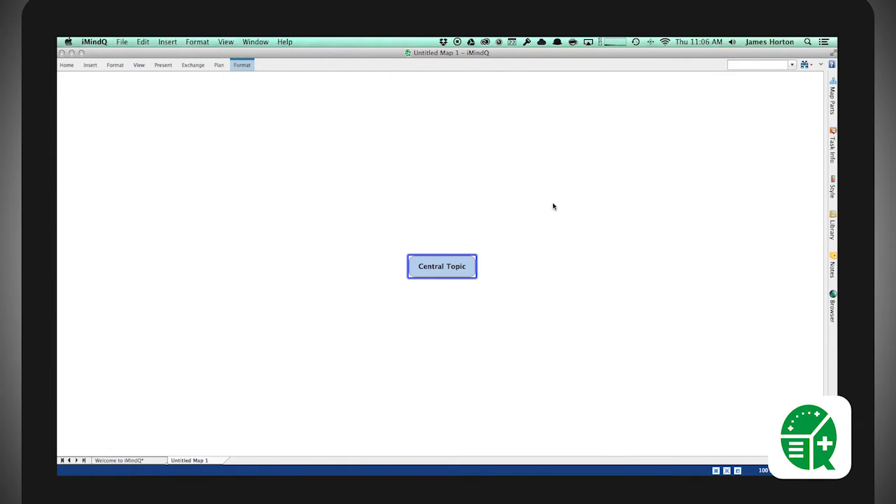
double_click(442, 266)
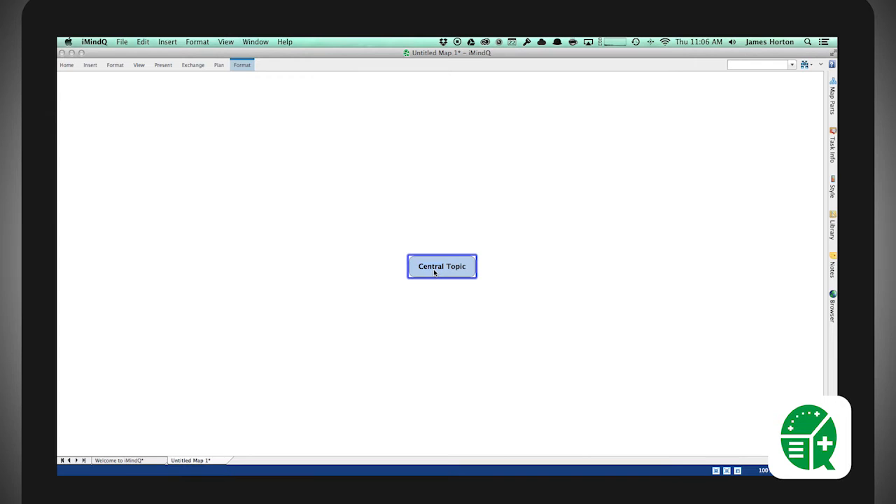
text(Dai Topic)
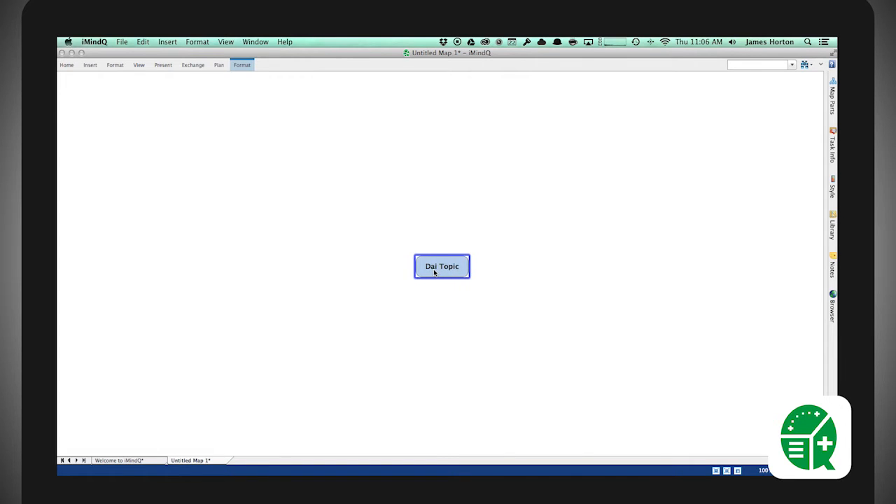
text(DailyAppShowopic)
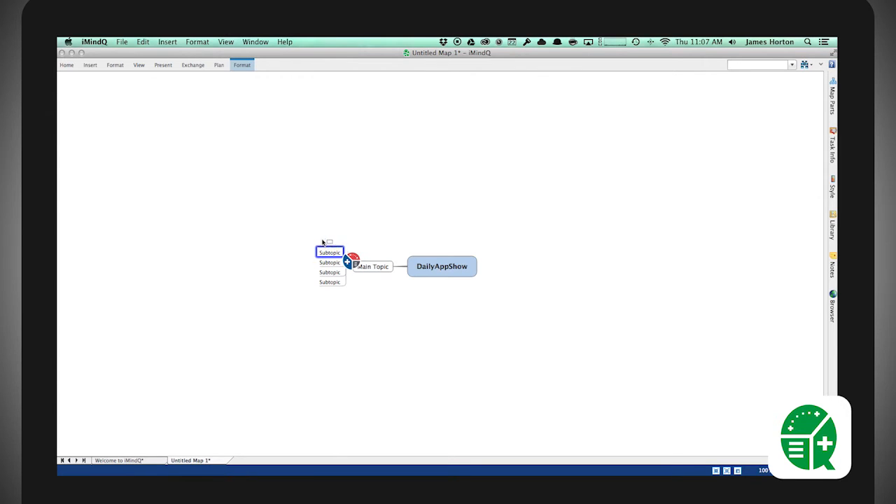
mouse_move(350, 261)
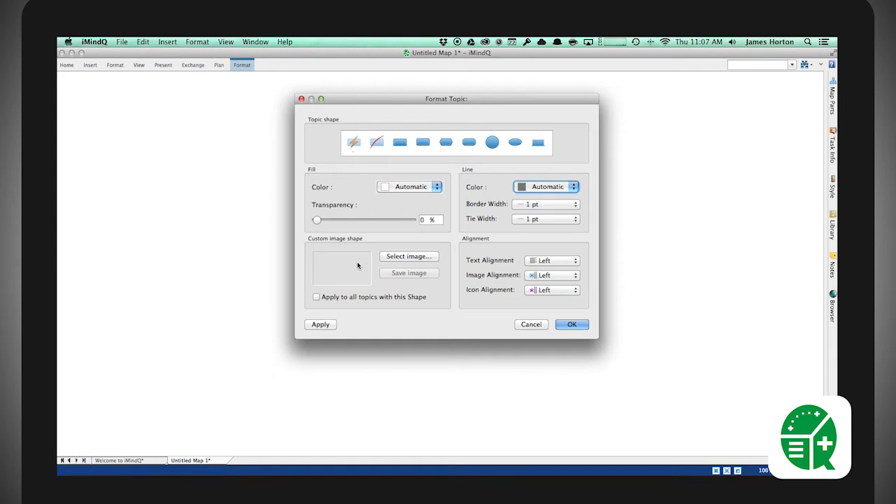
mouse_move(399, 142)
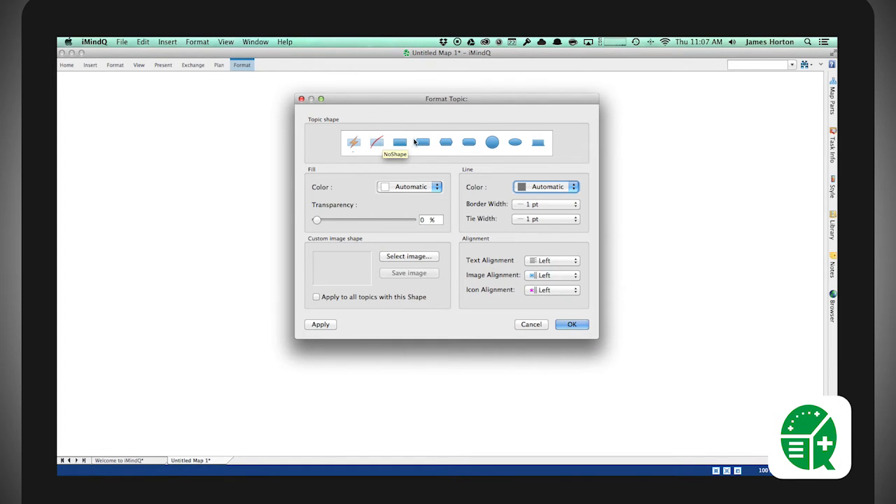
mouse_move(383, 174)
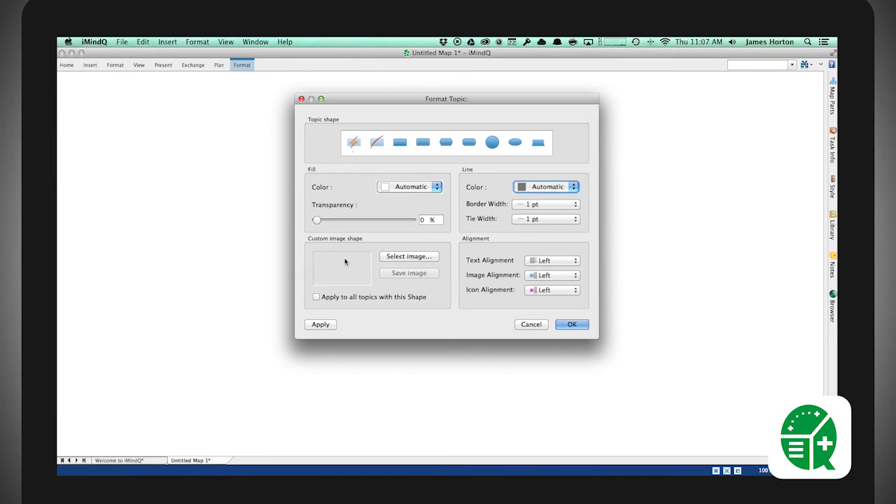
mouse_move(490, 187)
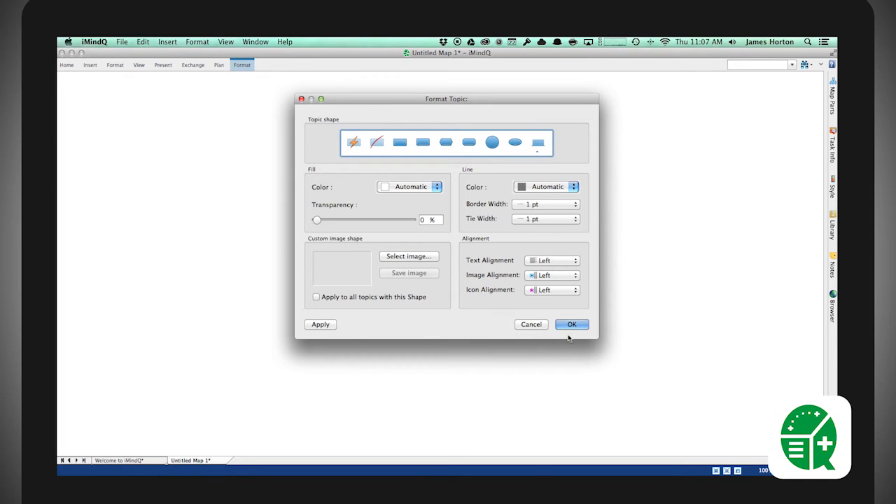
Close the Format Topic dialog and select the dashed relationship to Main Topic
click(572, 324)
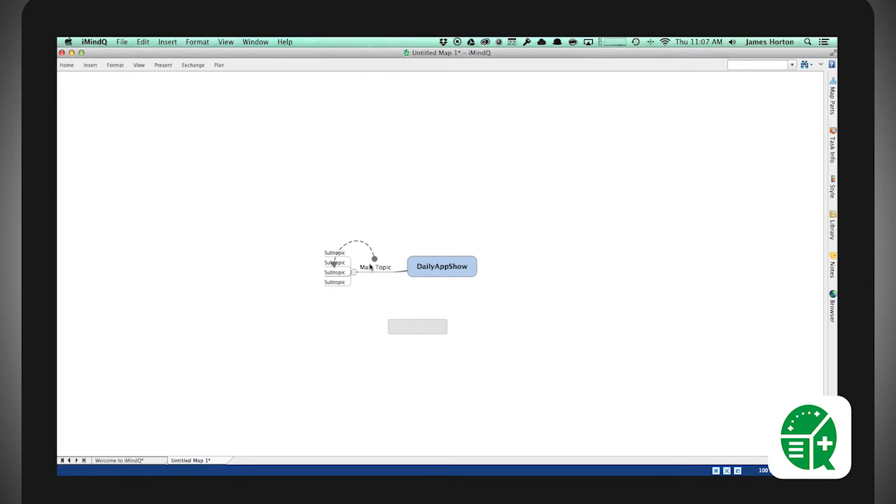
click(375, 266)
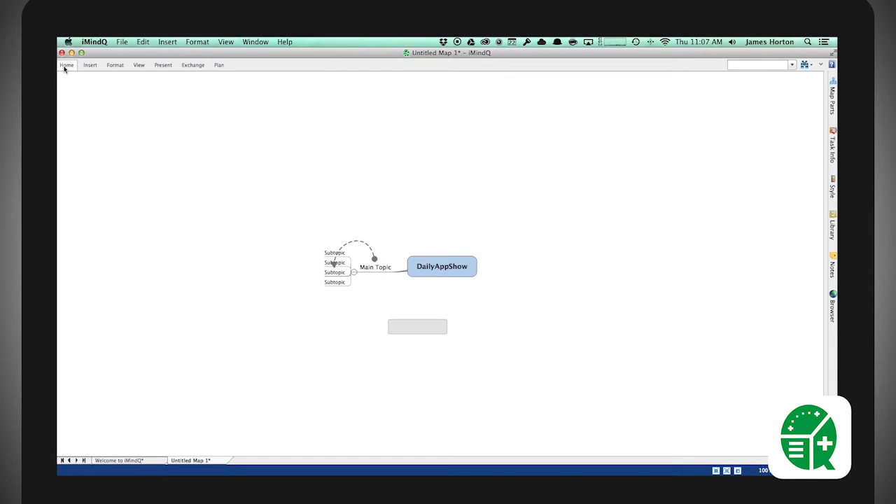
click(63, 65)
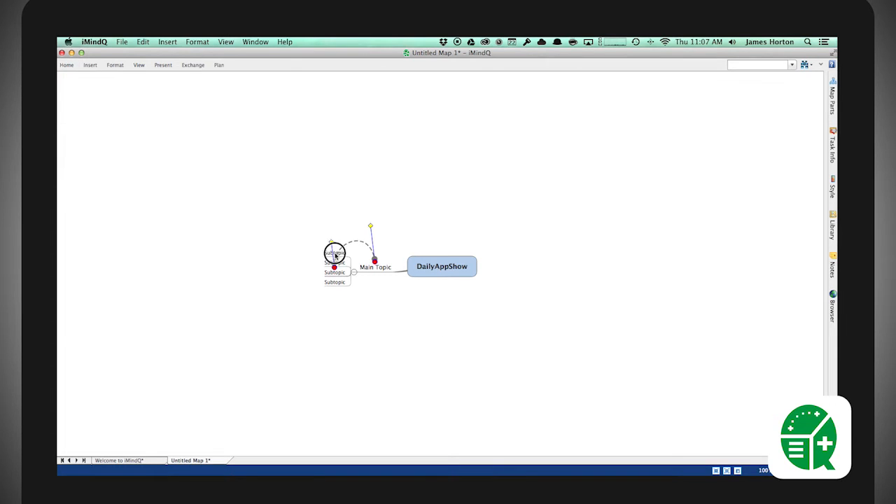
click(334, 254)
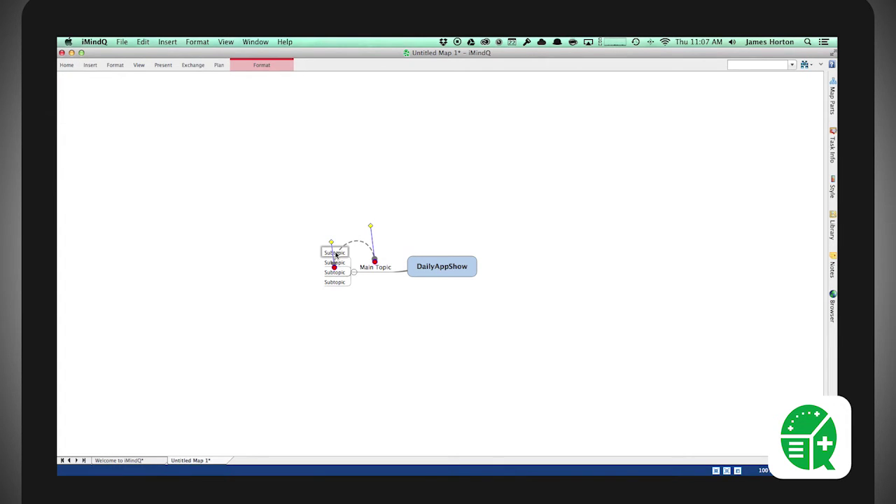
Insert a yellow callout reading James above Main Topic's subtopics
click(261, 65)
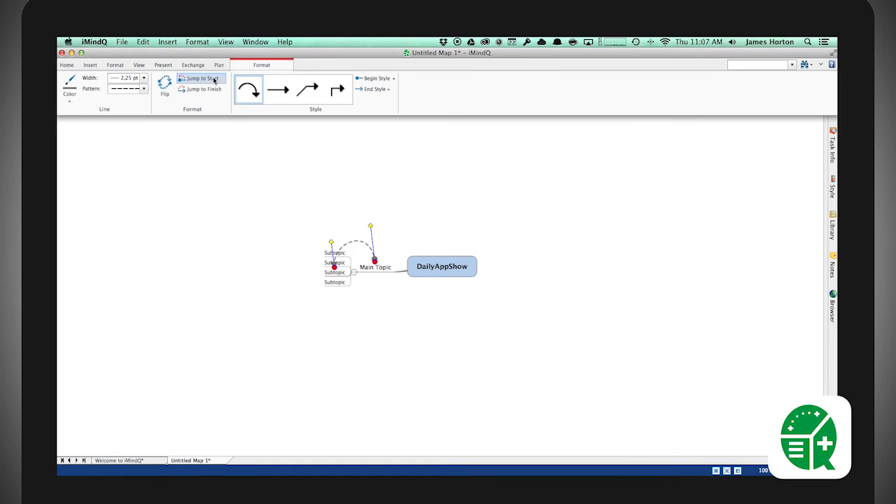
click(203, 89)
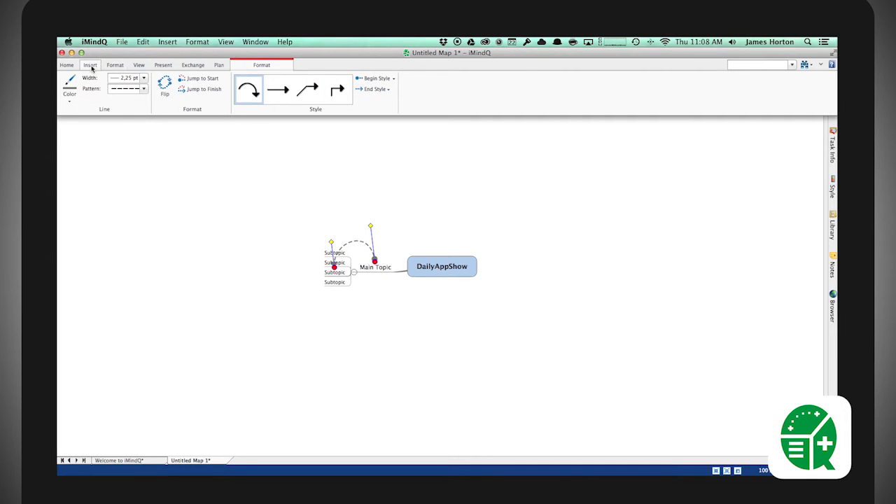
click(89, 65)
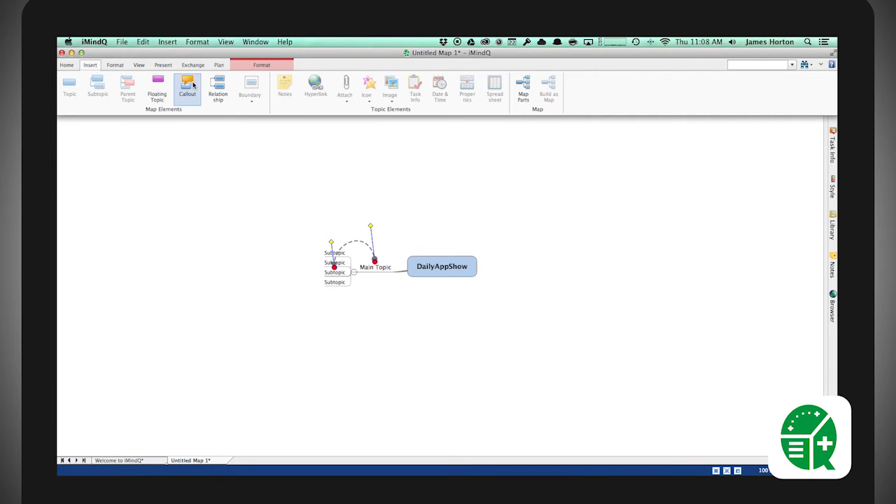
click(187, 84)
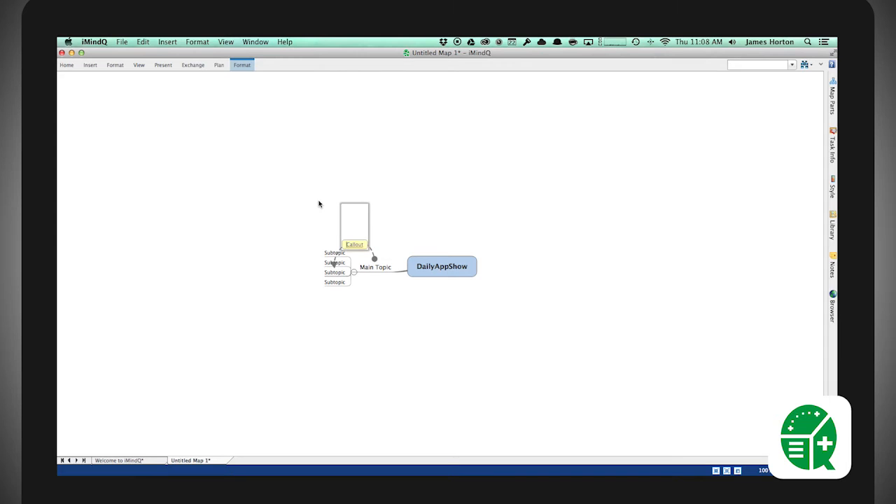
click(354, 244)
text(James)
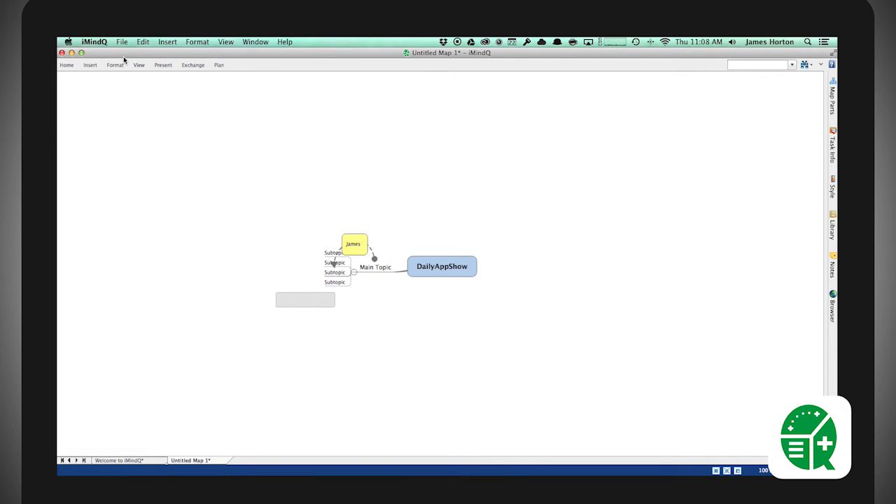
Set the map background colour to orange
click(114, 65)
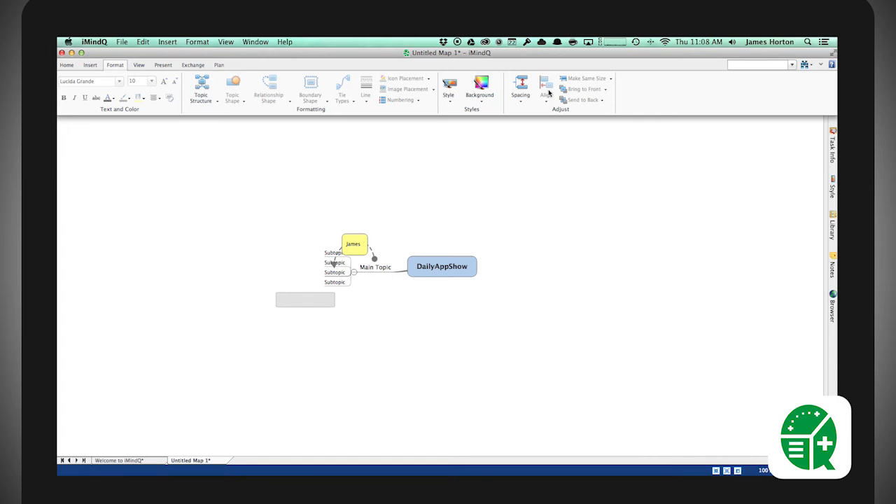
click(479, 89)
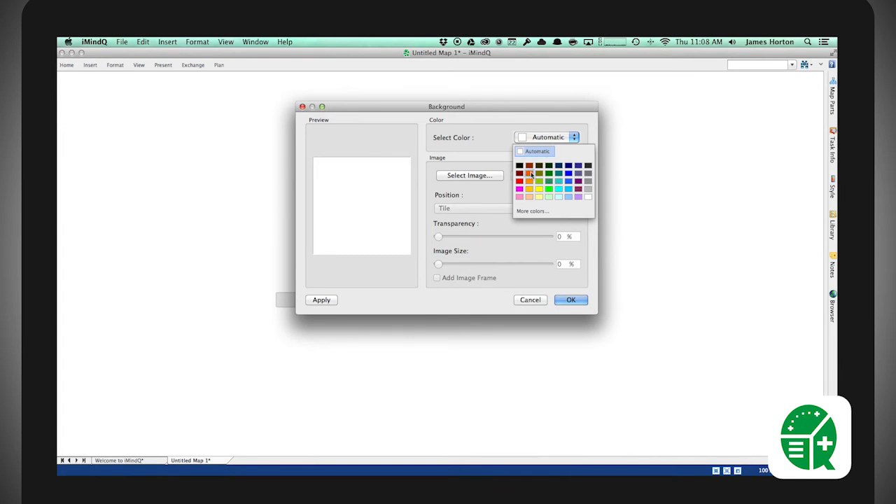
click(526, 173)
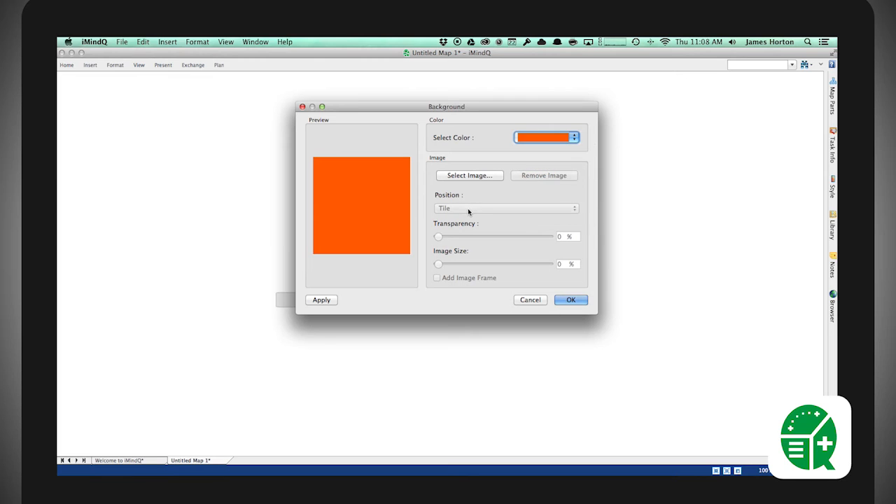
click(468, 175)
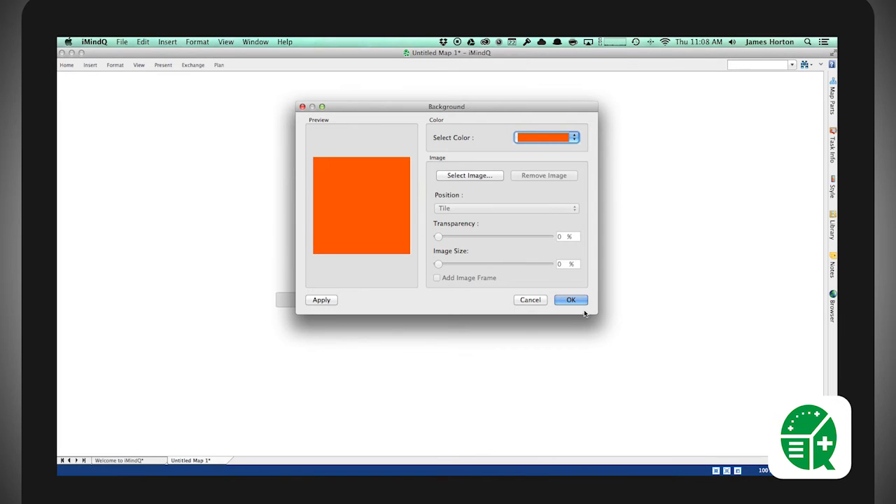
click(570, 299)
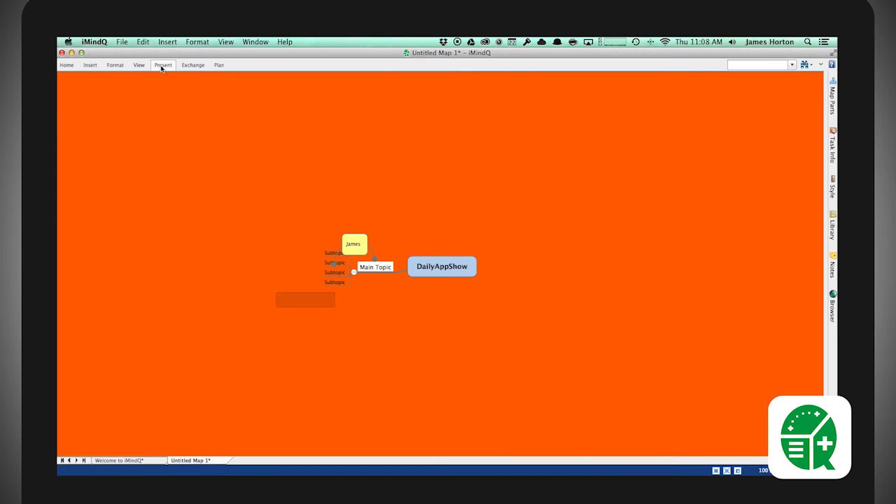
Browse the Presentation and View options, including Gantt chart position choices
click(163, 65)
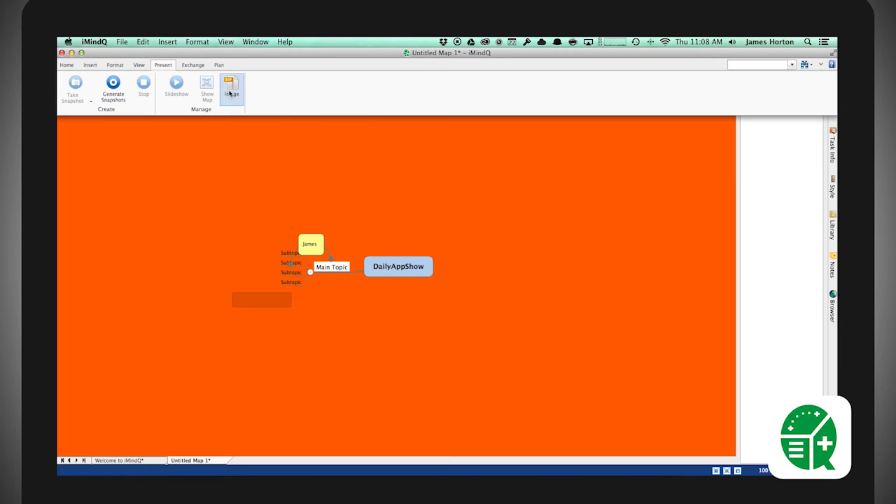
click(139, 65)
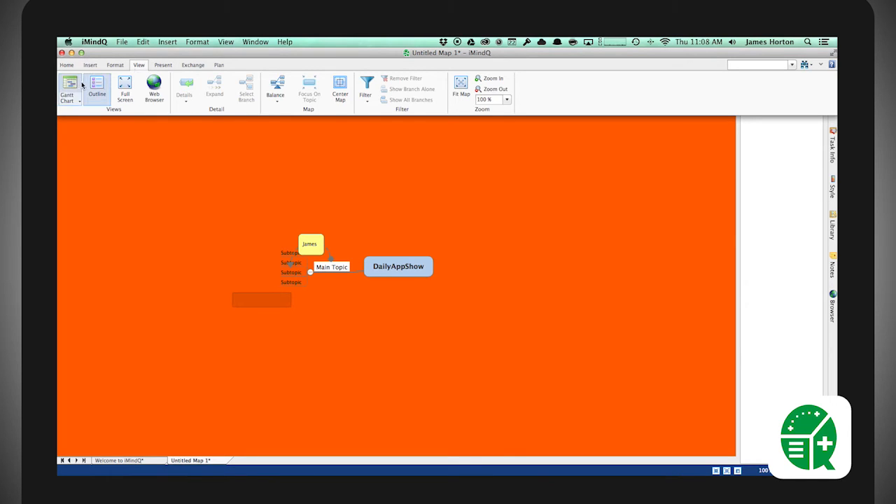
click(68, 88)
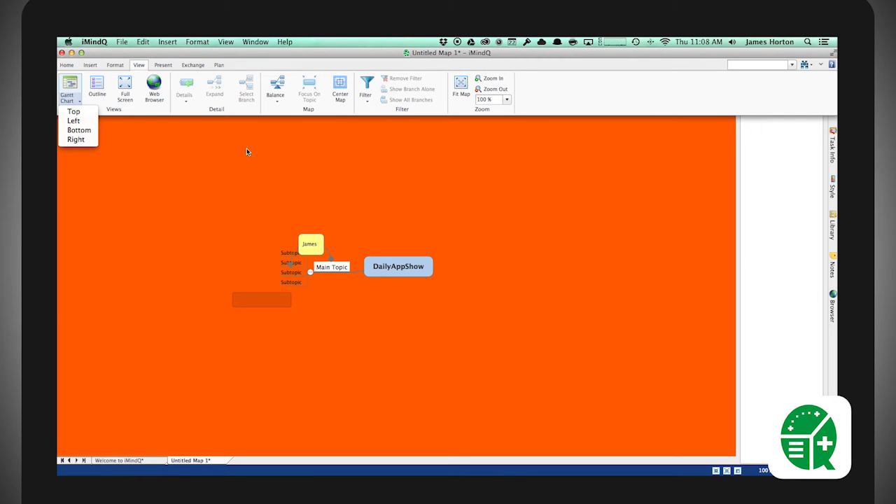
mouse_move(353, 75)
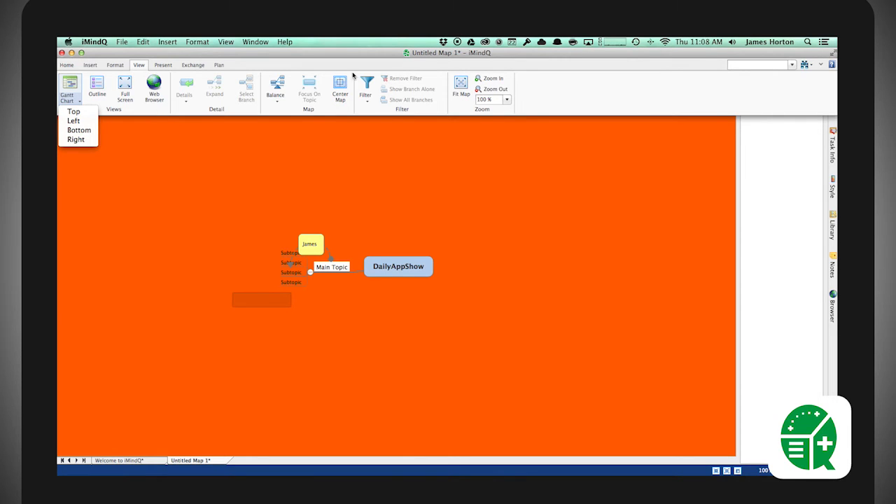
click(193, 64)
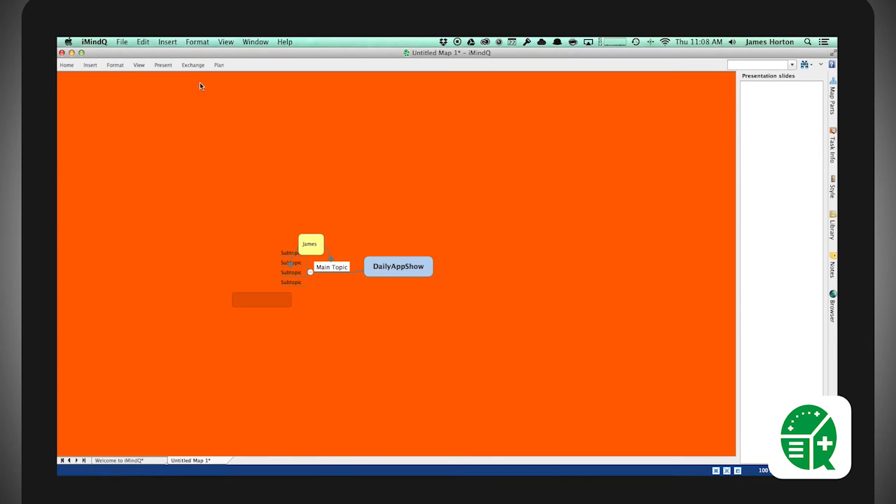
click(193, 65)
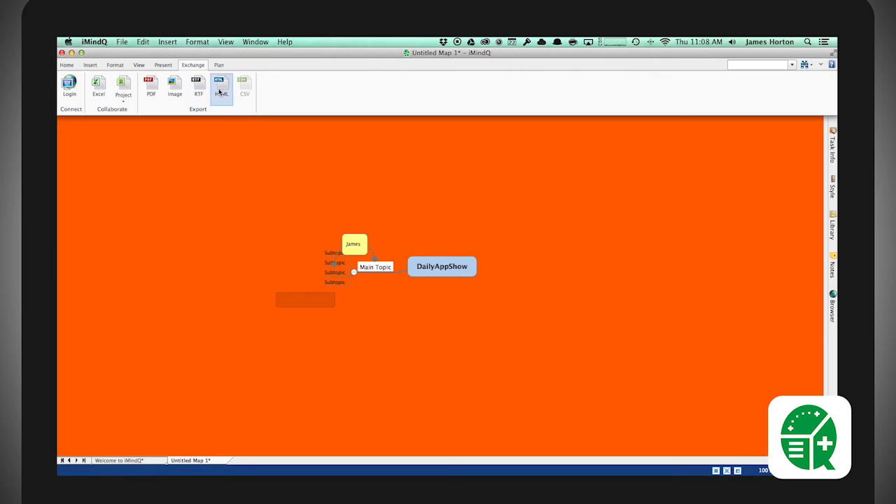
mouse_move(244, 84)
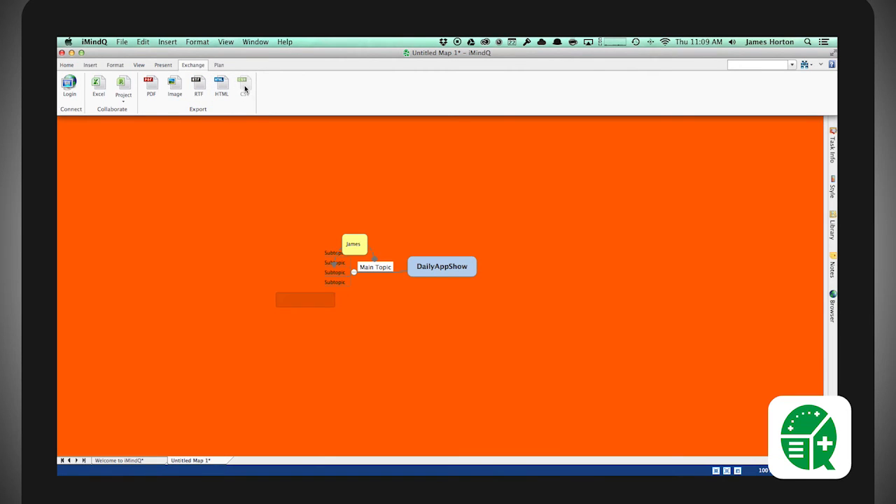
click(98, 82)
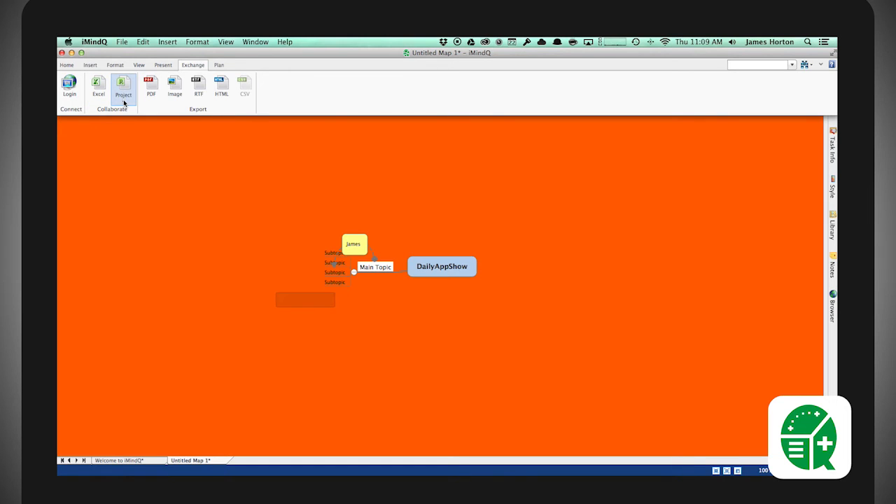
click(123, 84)
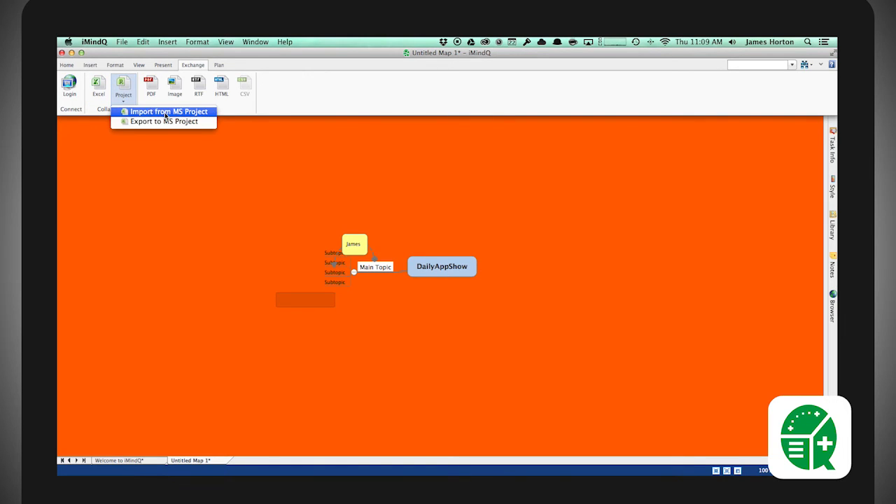
mouse_move(118, 149)
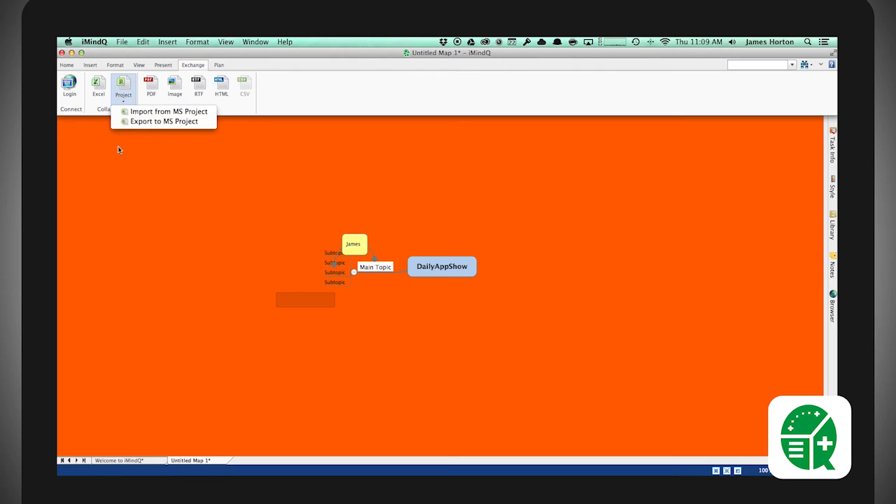
click(161, 65)
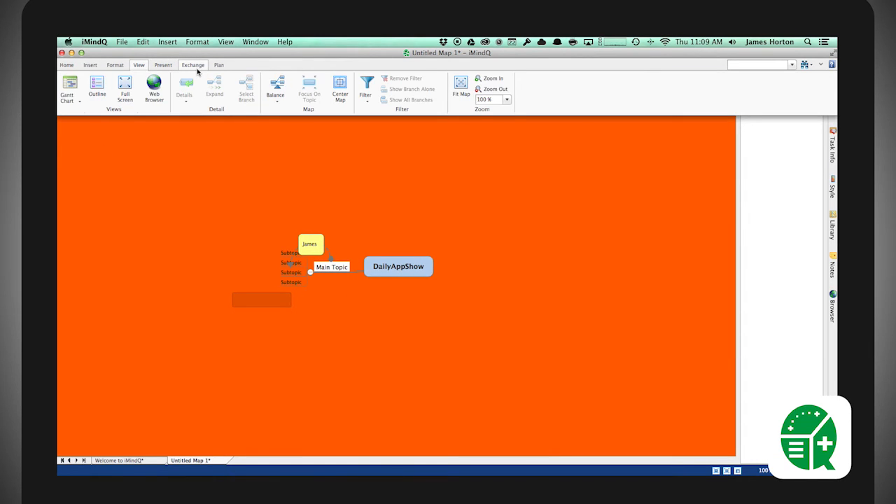
click(218, 64)
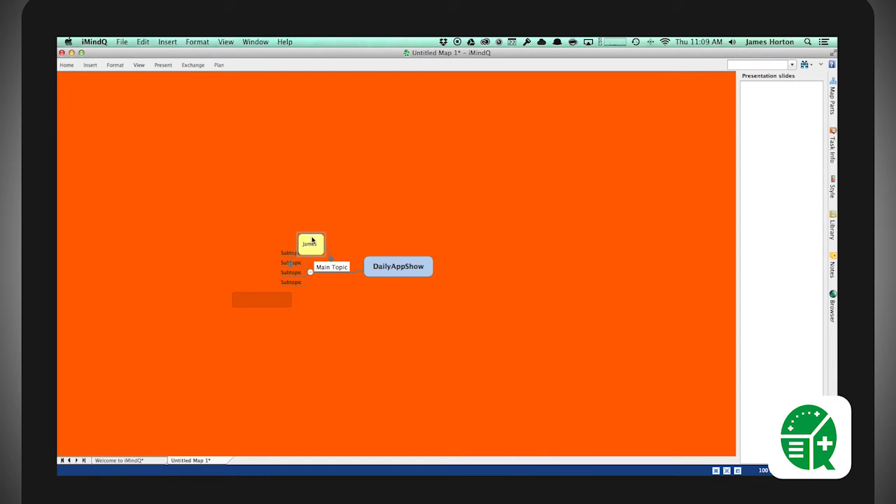
Move the James callout to the upper left and show the Map Parts library
drag(310, 244, 190, 196)
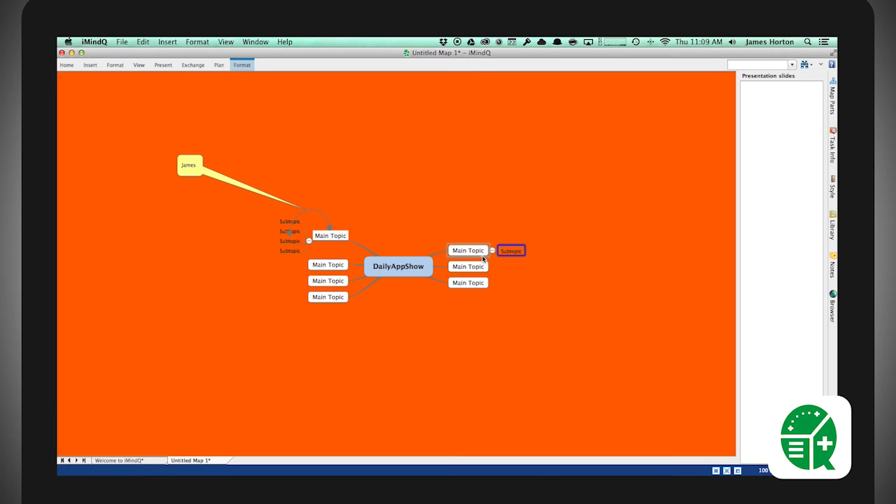
click(467, 249)
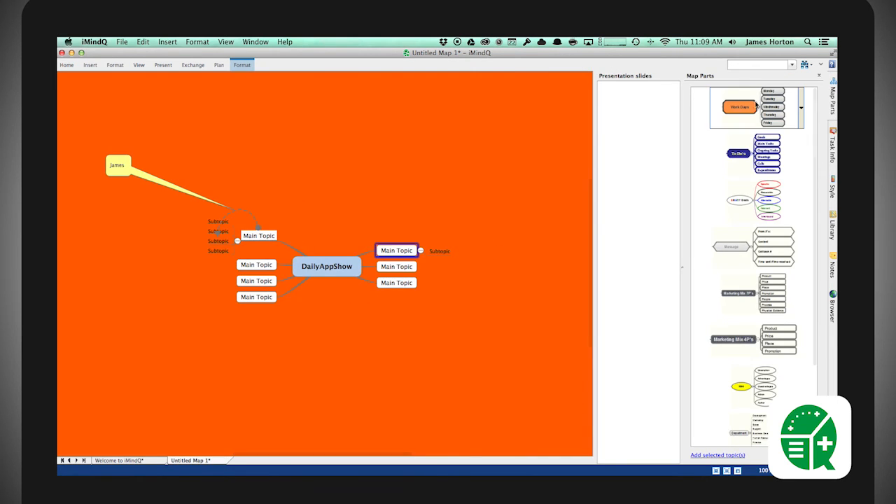
Add the Message, Work Days and SMART Goals map parts to the map
click(747, 154)
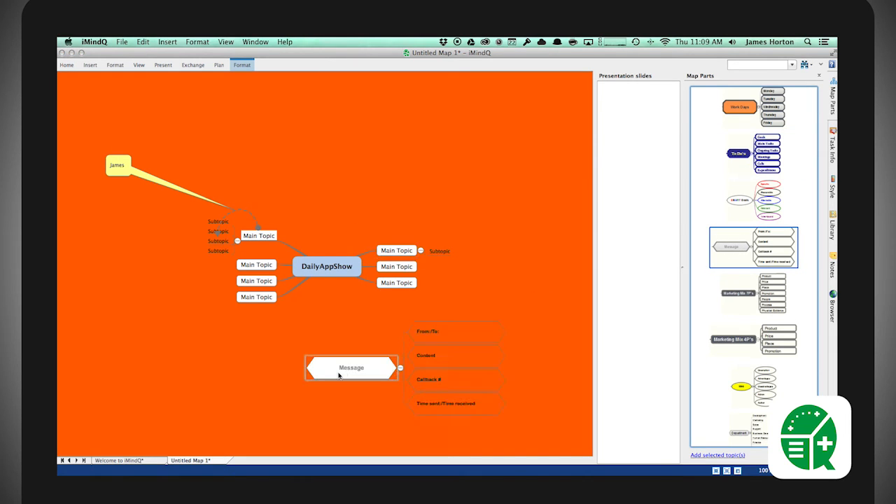
drag(350, 367, 229, 202)
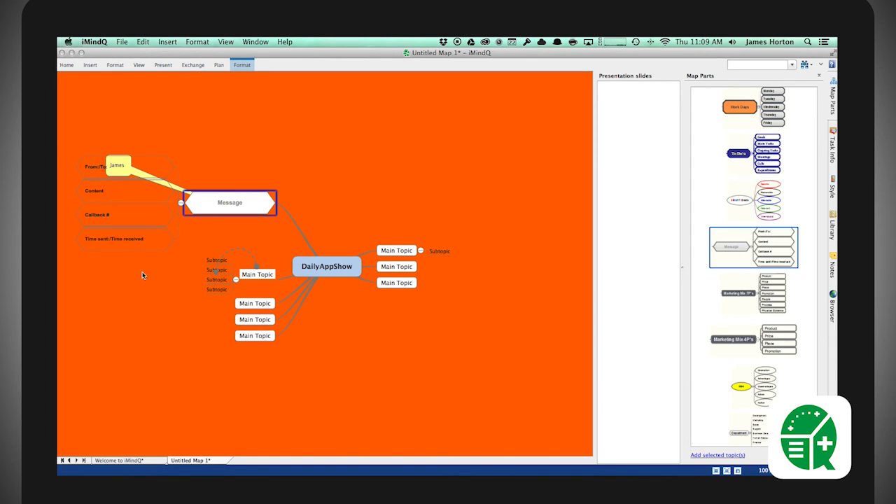
click(738, 106)
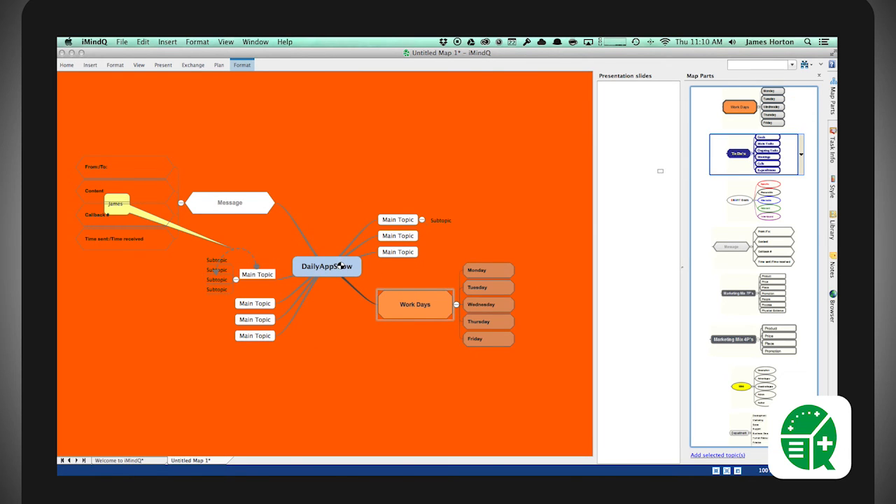
click(326, 267)
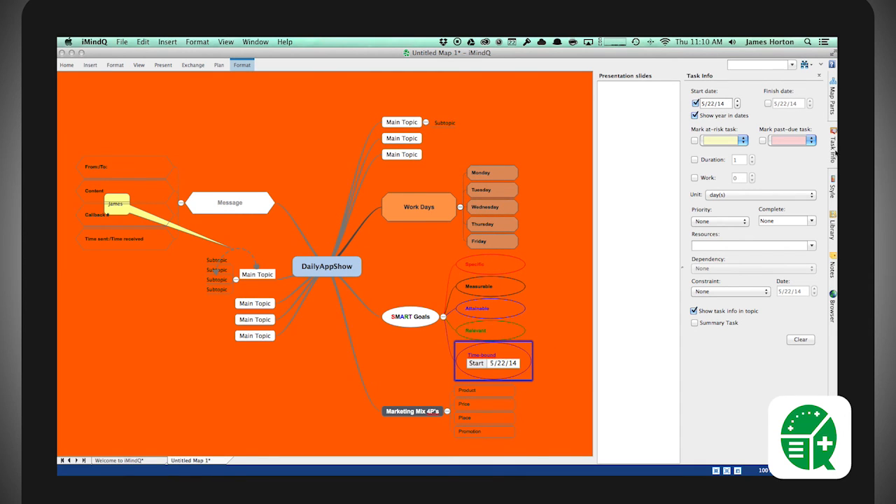
Preview the Flower Blossom theme, apply Citrys Mix, and display the icon library
click(833, 190)
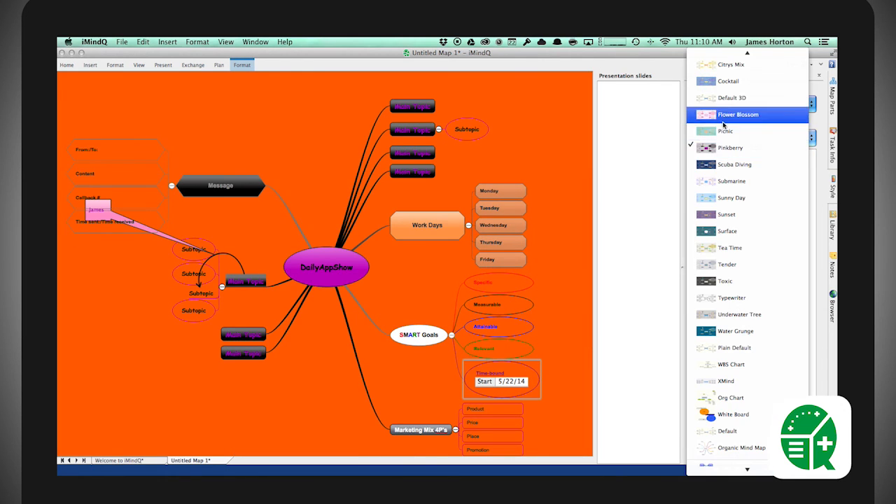
click(738, 114)
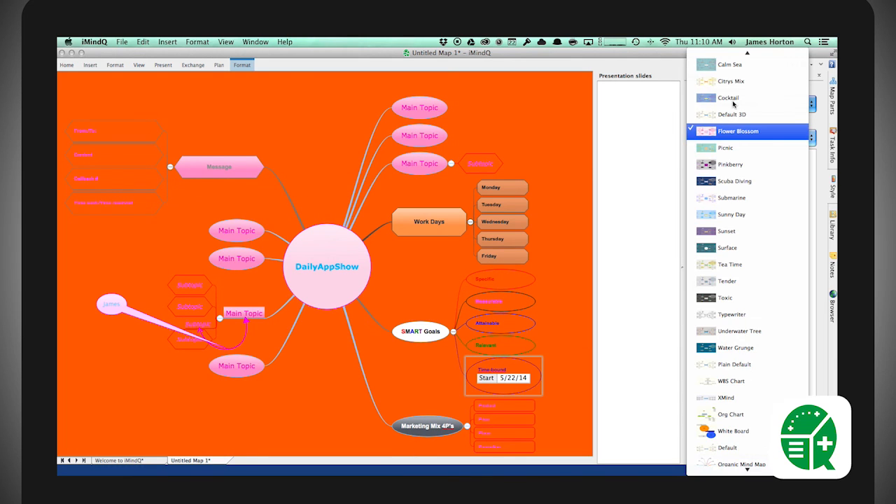
click(729, 76)
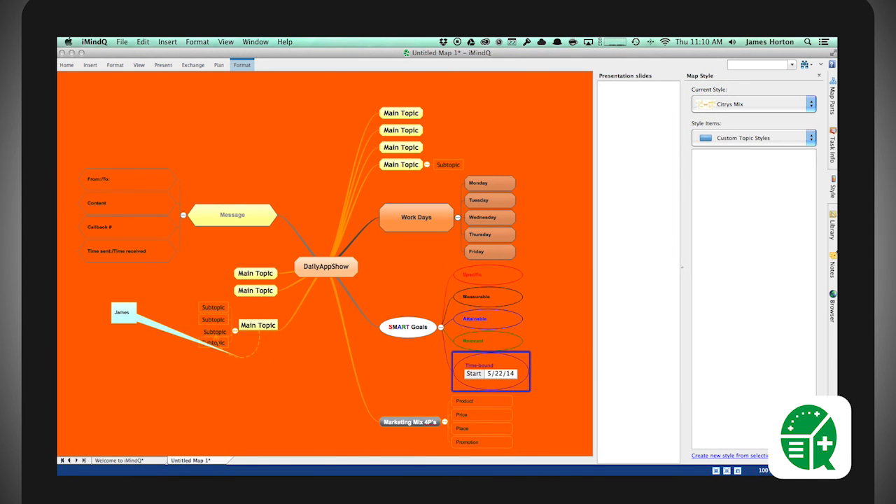
click(832, 230)
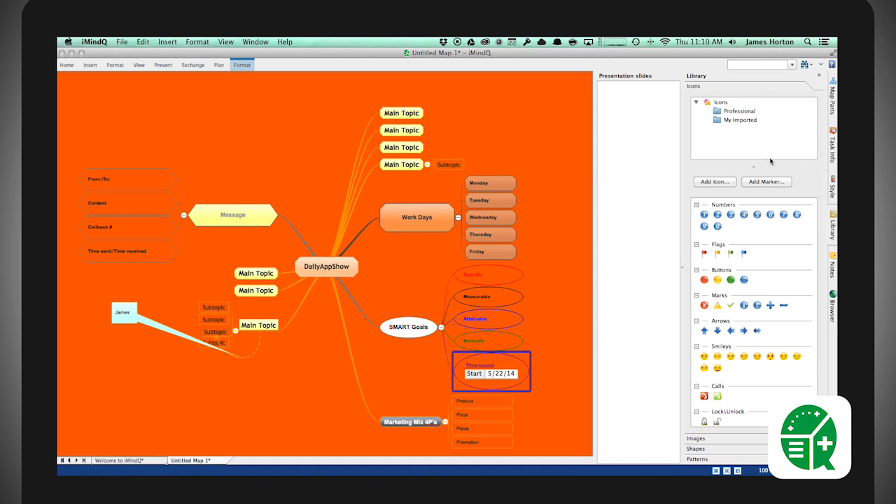
Scroll down the map and begin editing the Work Days topic text
scroll(down, 3)
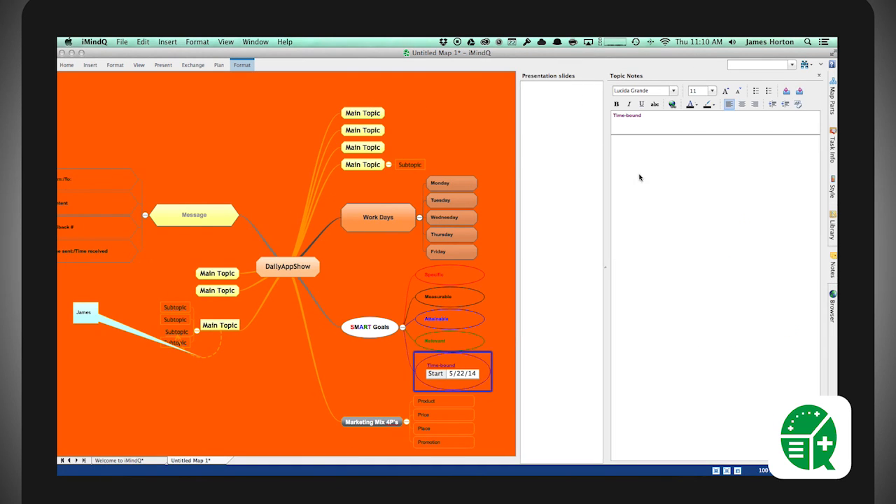
mouse_move(282, 330)
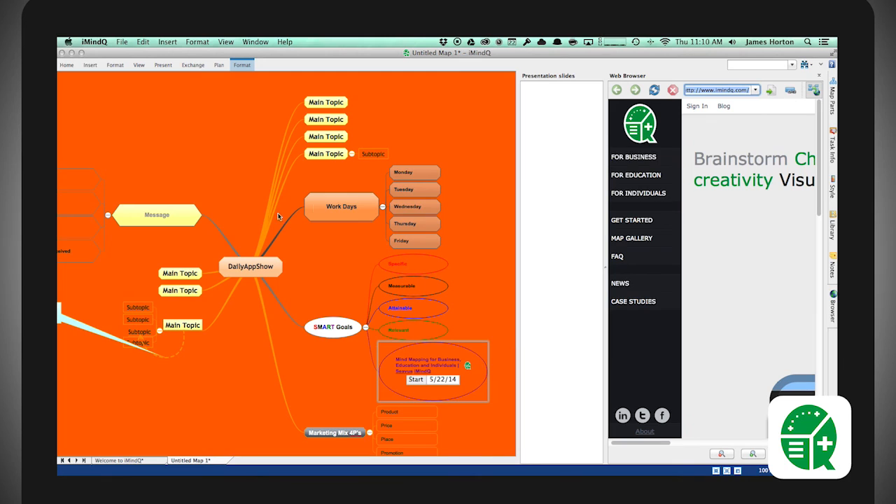
click(341, 205)
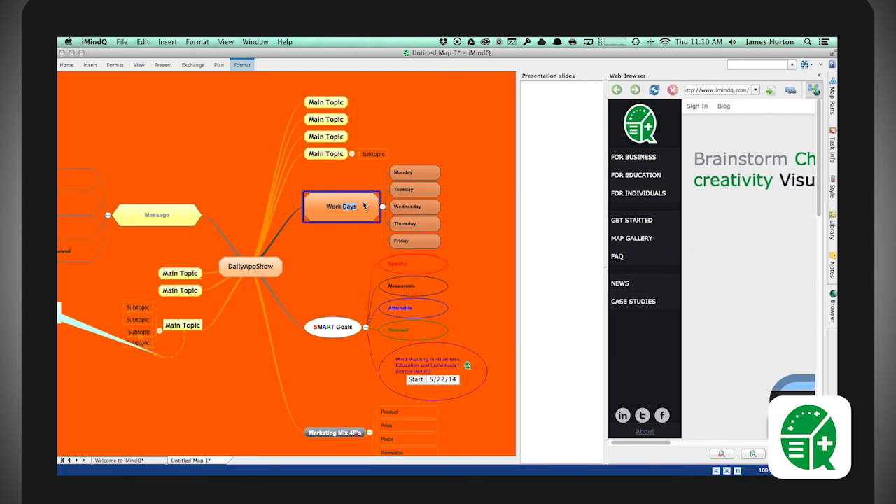